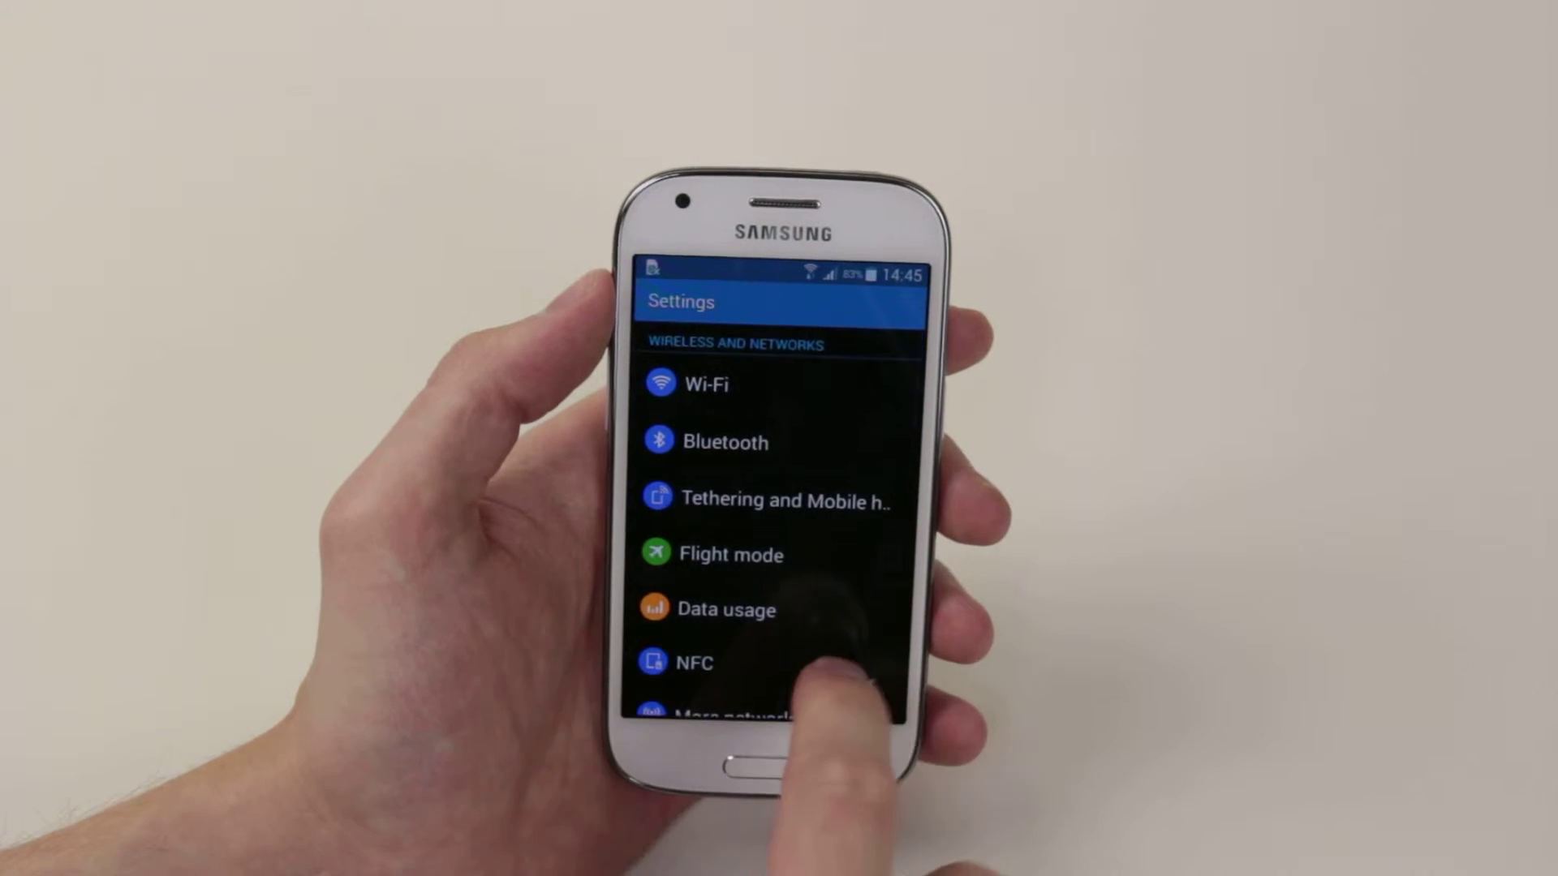
Step: Reach Lock screen under Device and show the Select screen lock list (None, Swipe, Pattern, PIN, Password)
scroll("down", 3)
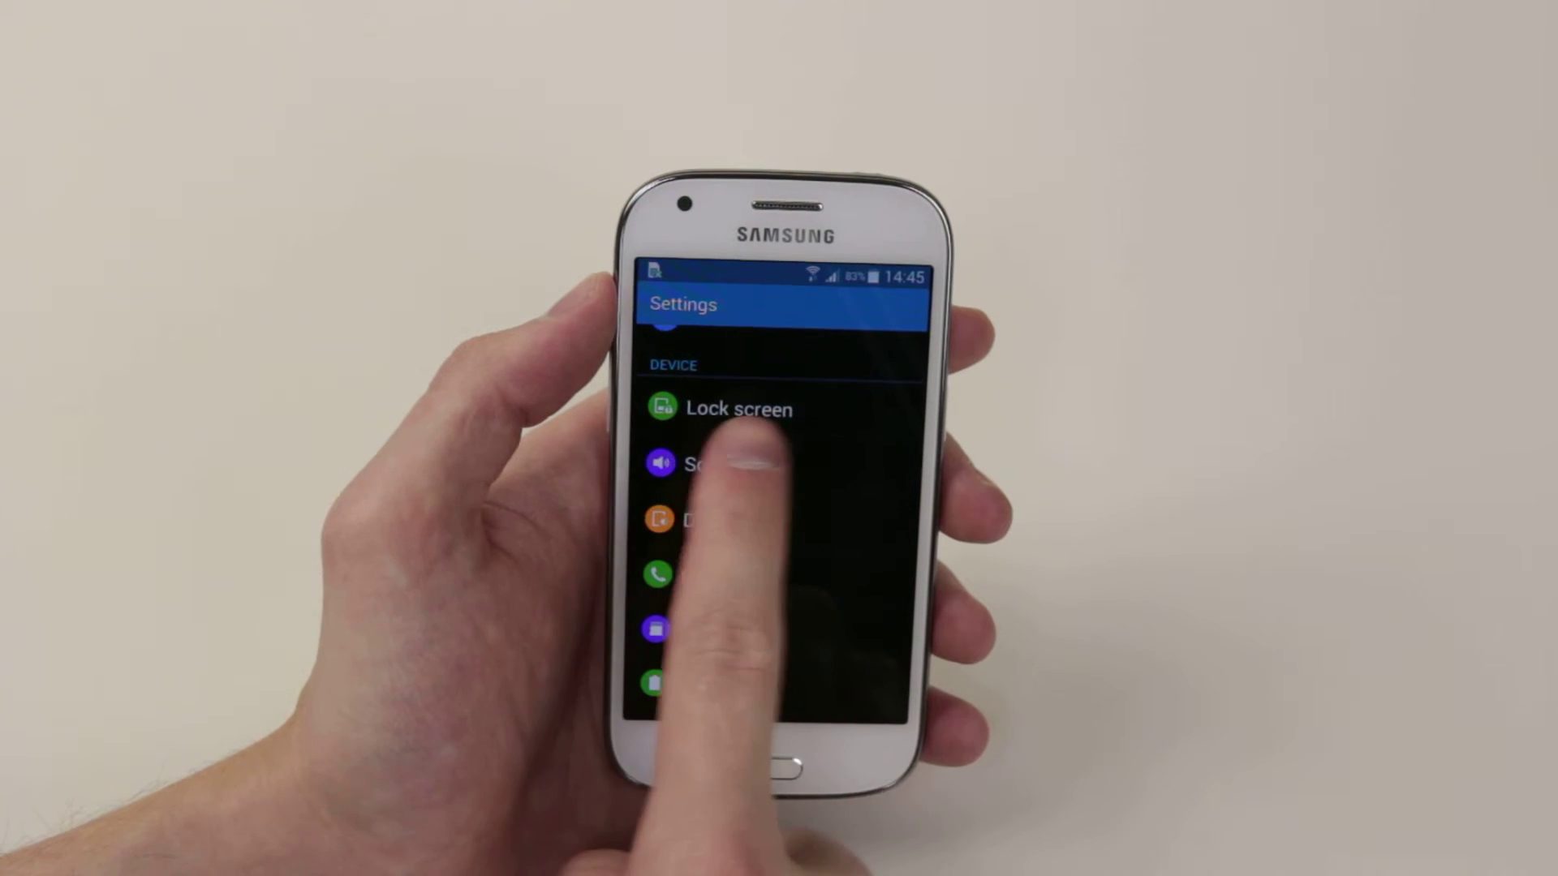
left_click(740, 409)
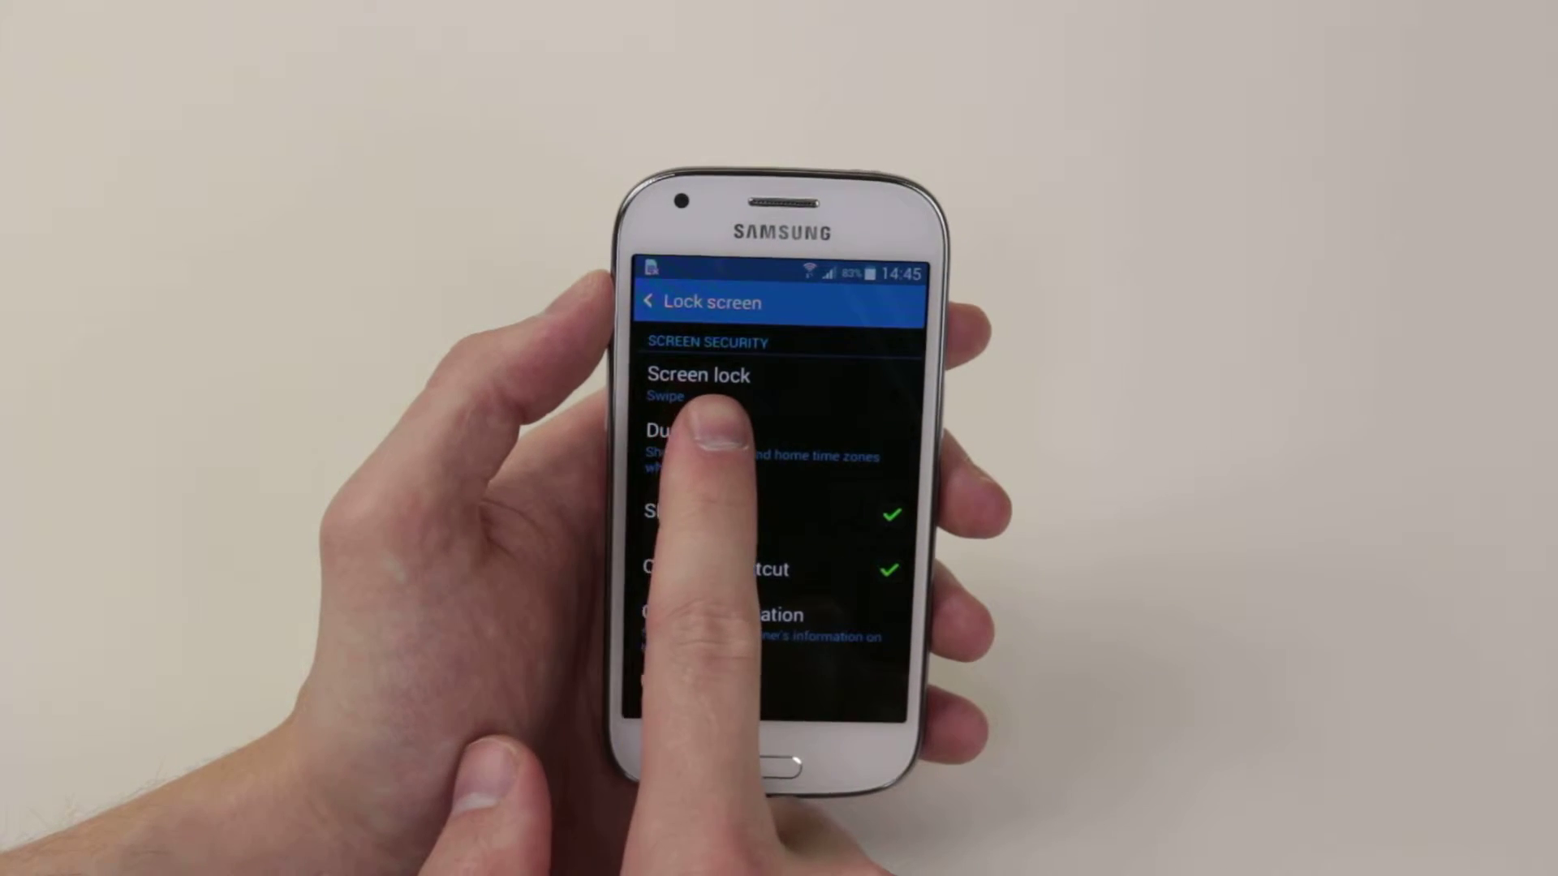
left_click(711, 383)
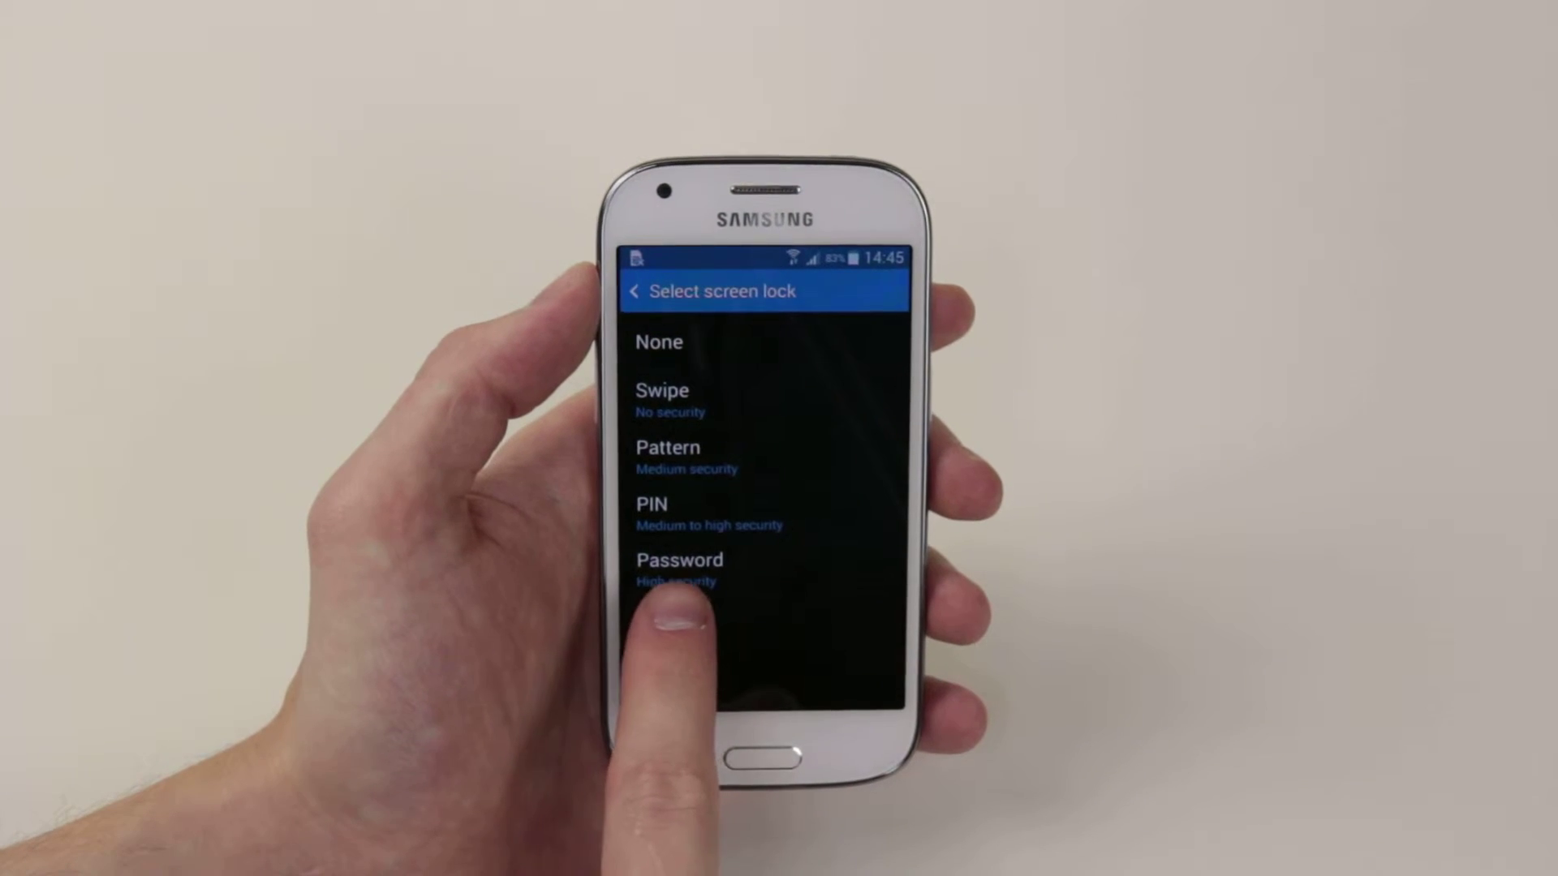
Step: Choose Password as the lock type, enter it, re-enter to confirm, and save with OK
left_click(679, 560)
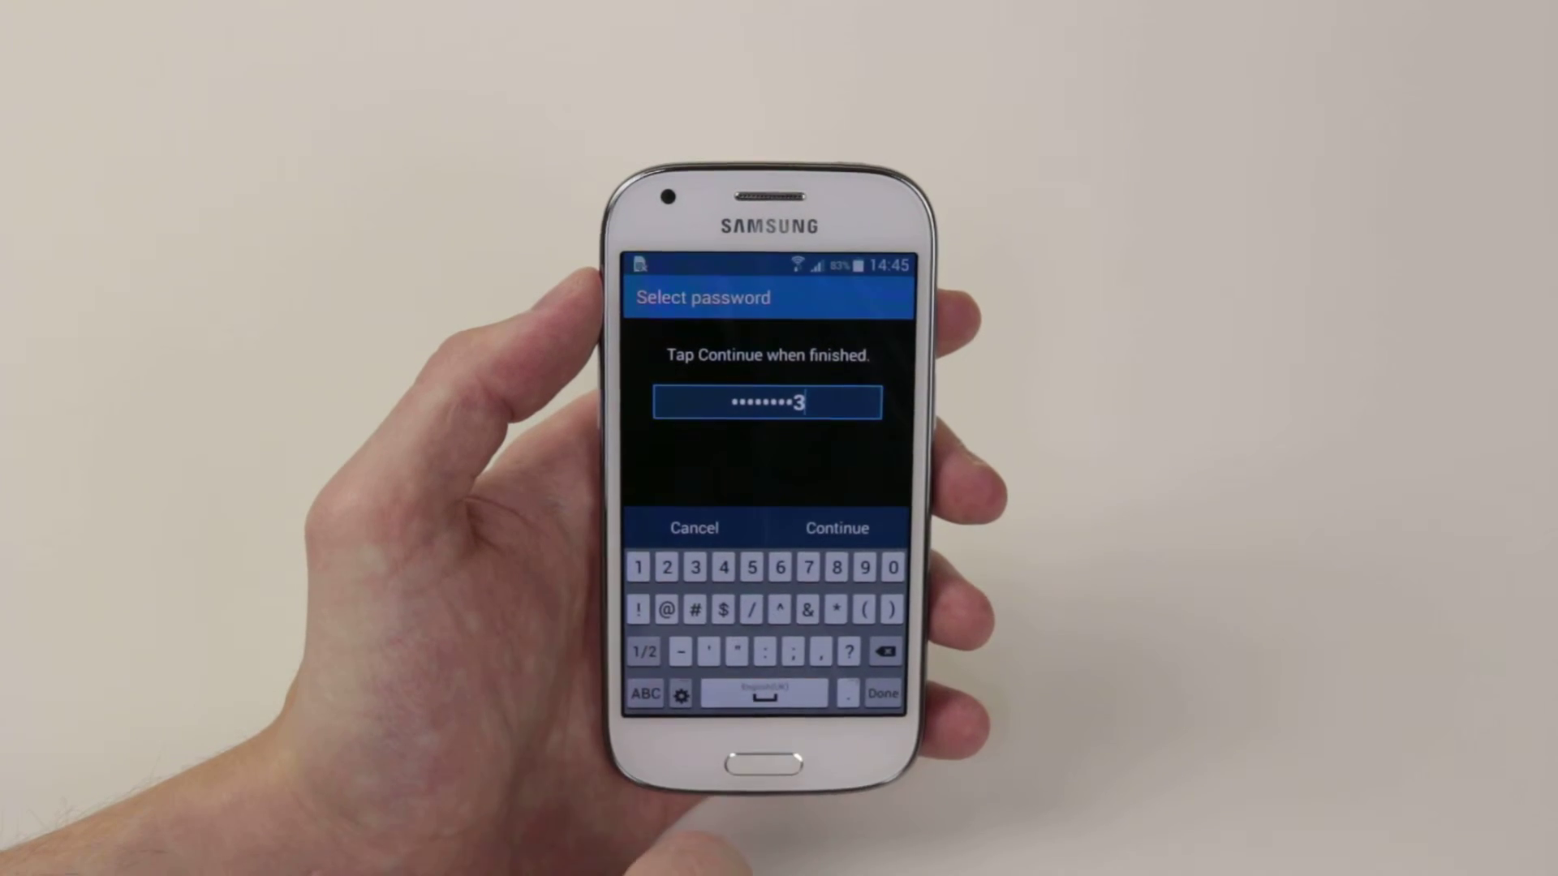
left_click(838, 528)
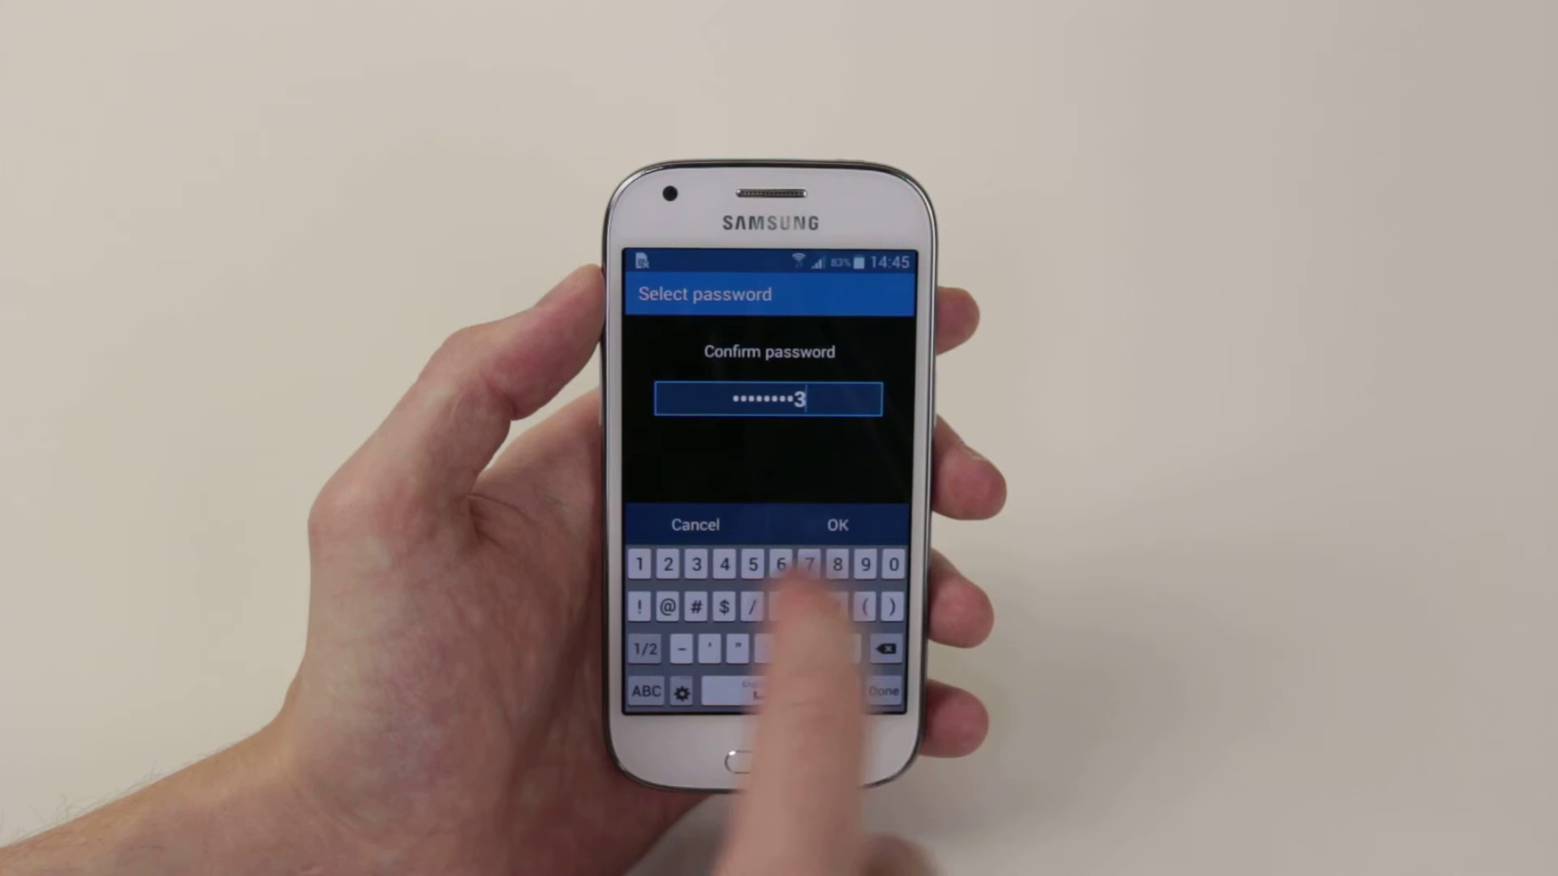
left_click(837, 526)
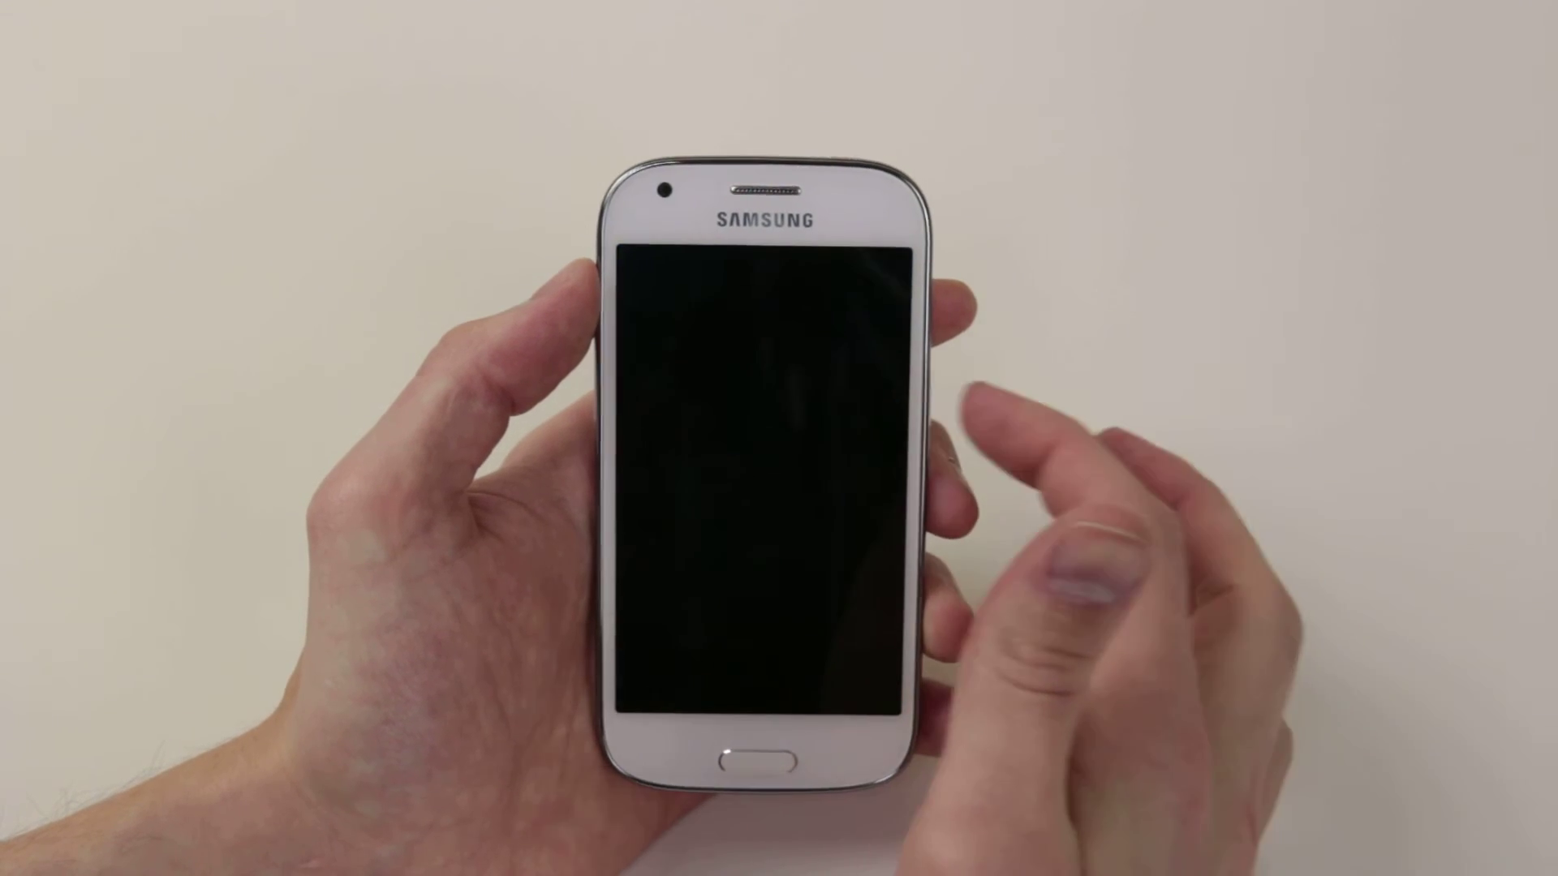
Step: Wake the phone so the lock screen shows the Enter Password prompt
left_click(751, 763)
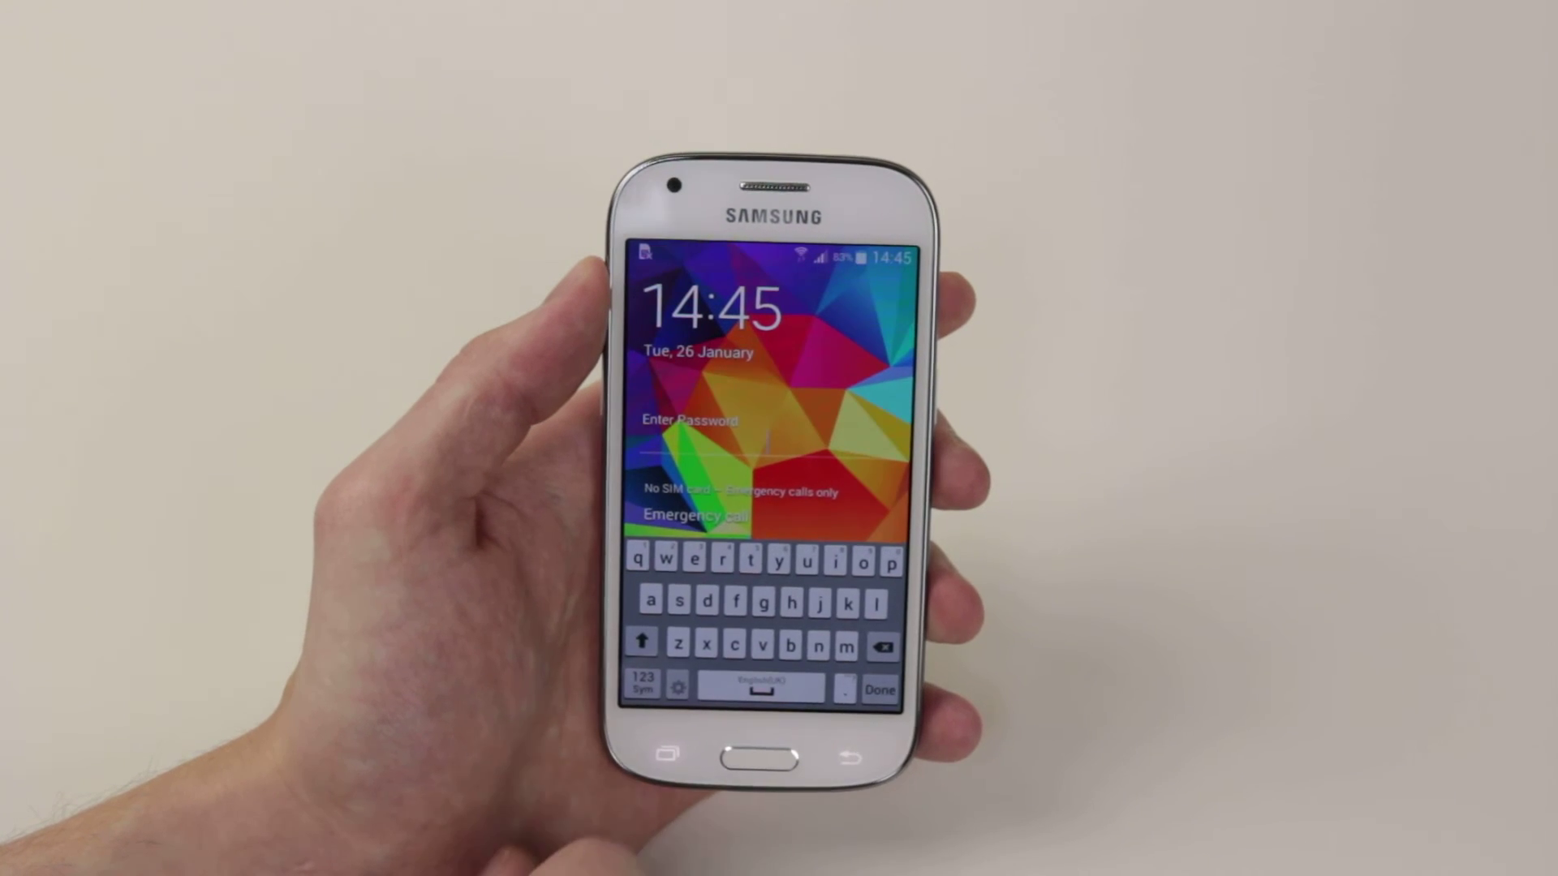